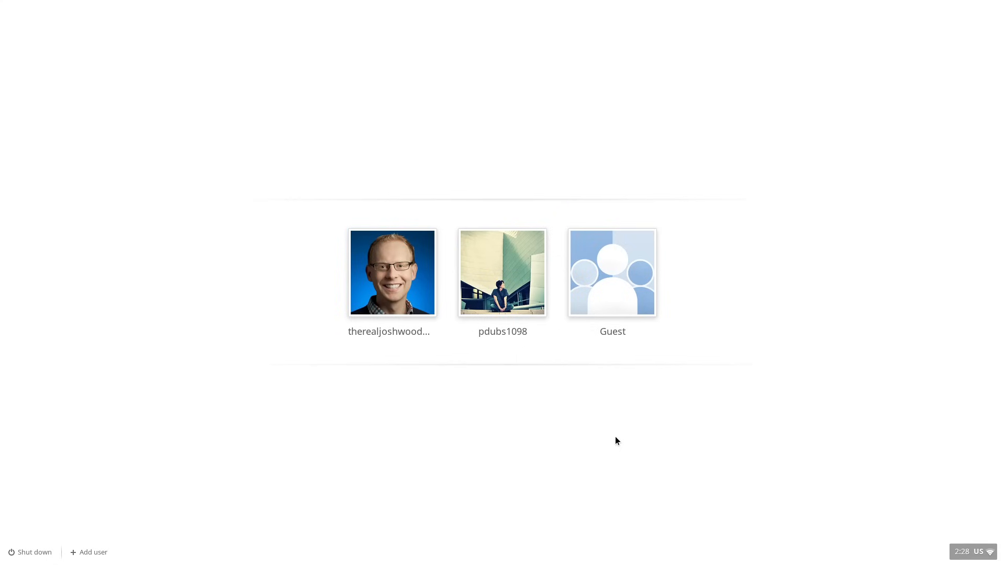
# Browse the user accounts on the login screen and start a guest session
pyautogui.click(392, 272)
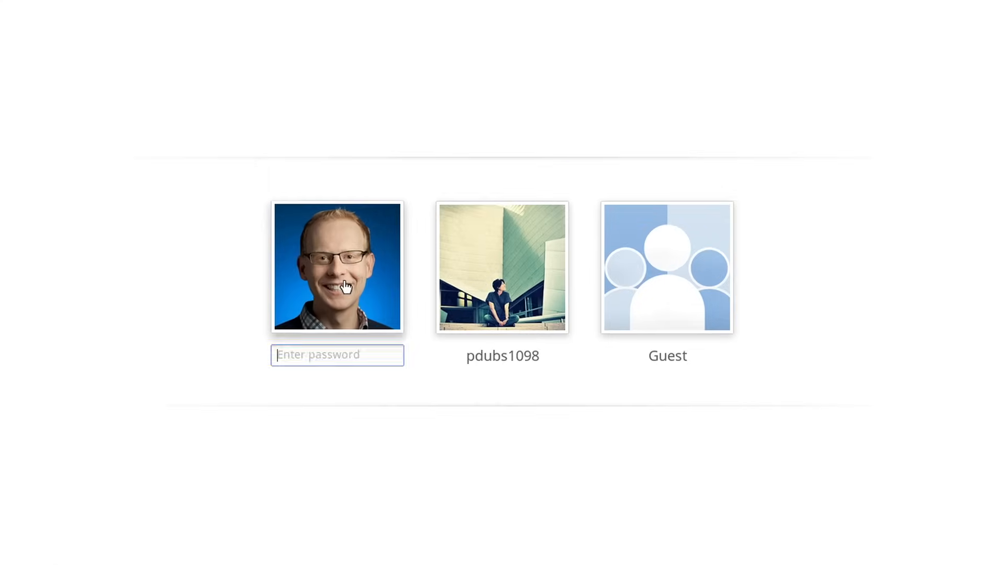
pyautogui.moveTo(508, 285)
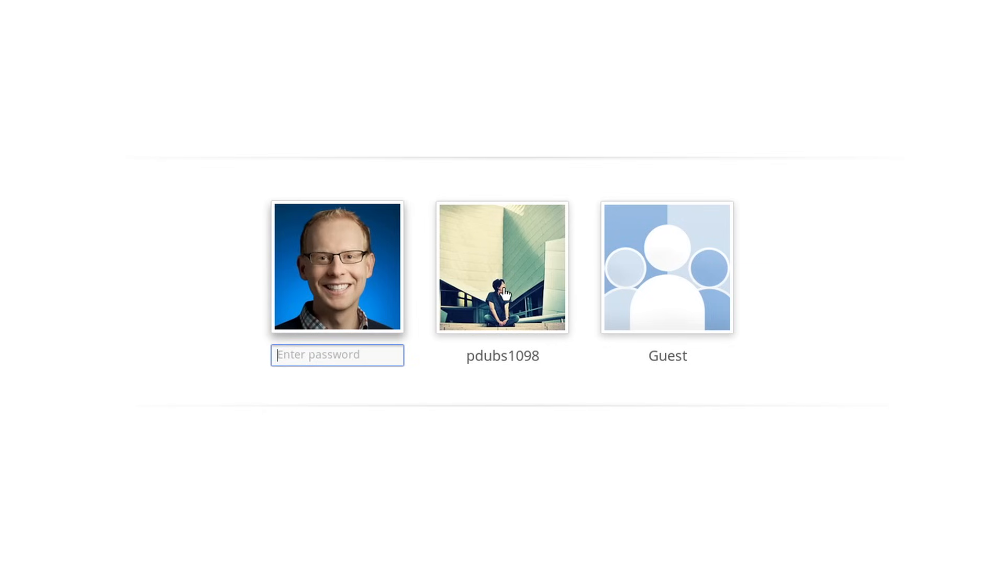
pyautogui.click(502, 272)
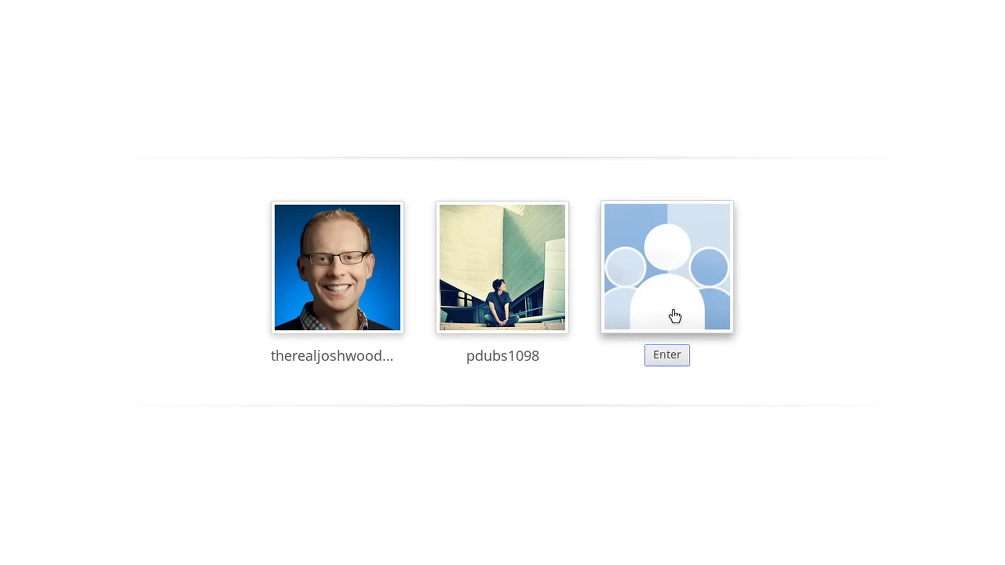
pyautogui.click(337, 272)
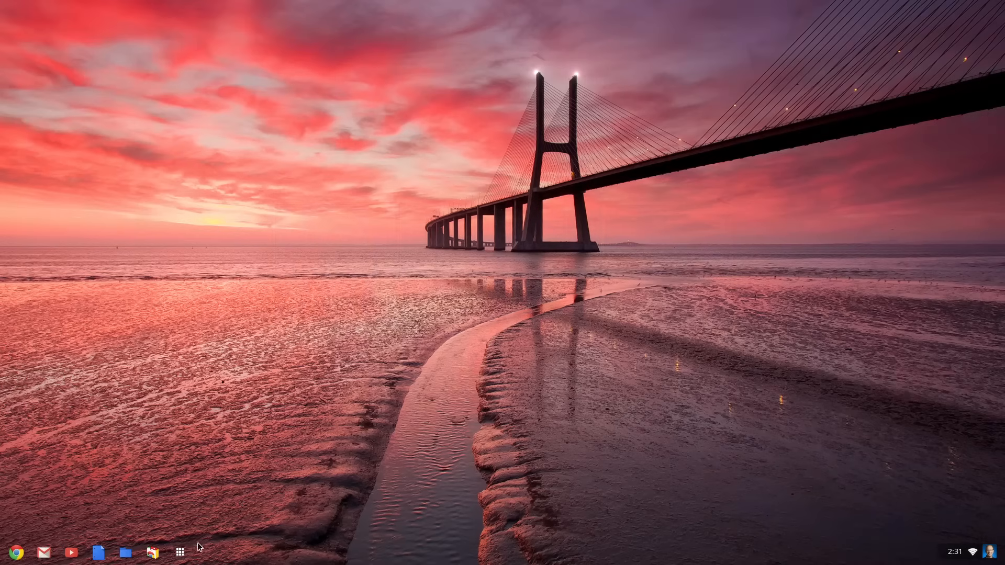
pyautogui.click(180, 552)
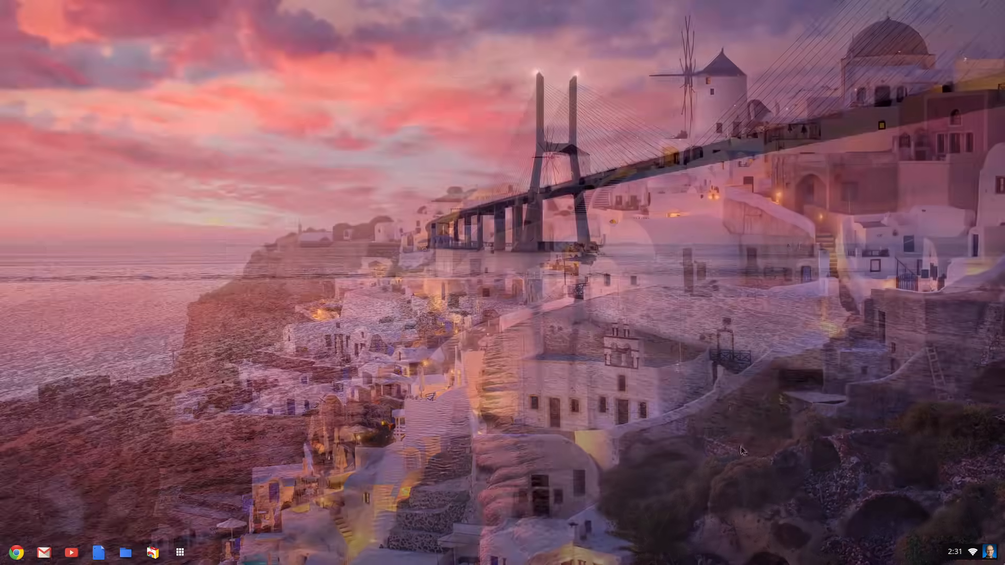
pyautogui.click(976, 550)
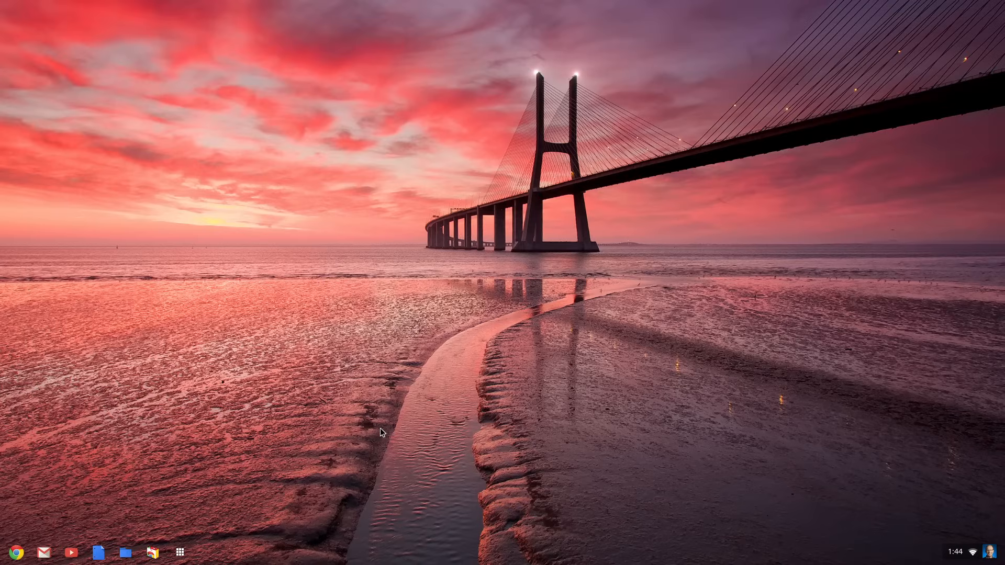
pyautogui.click(180, 552)
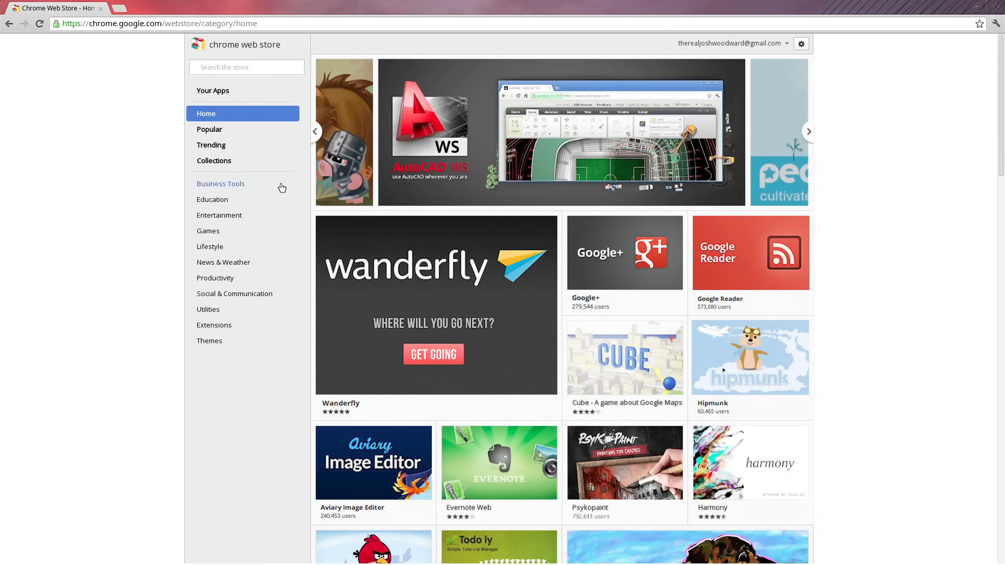
# From the Productivity category, add Google Play Music to Chrome and confirm
pyautogui.click(215, 279)
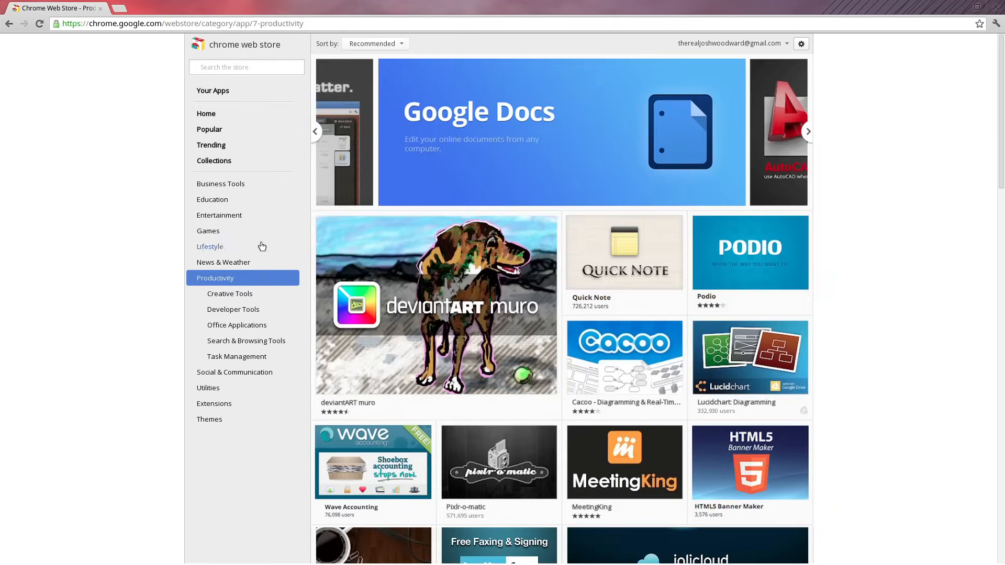
pyautogui.click(220, 215)
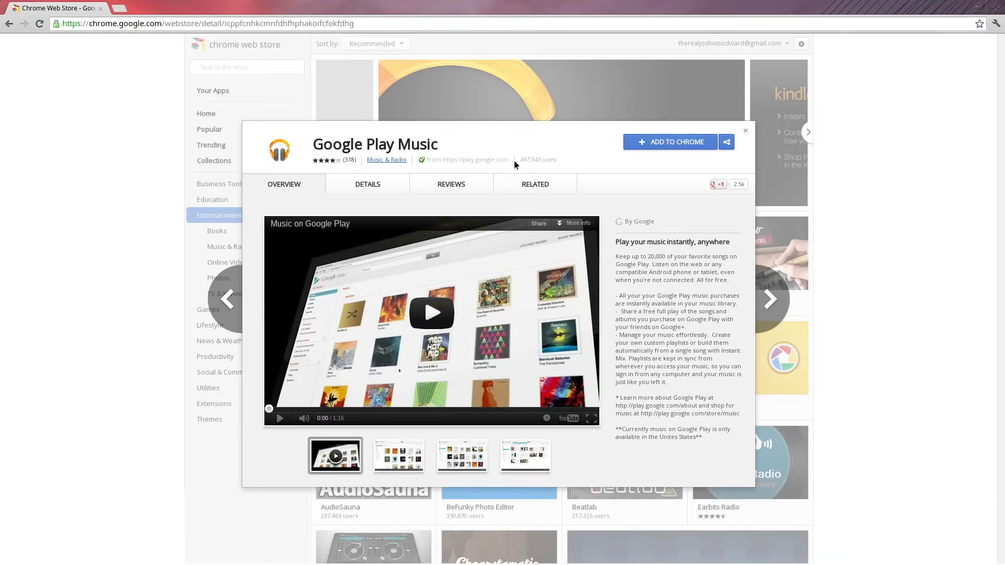
pyautogui.click(670, 143)
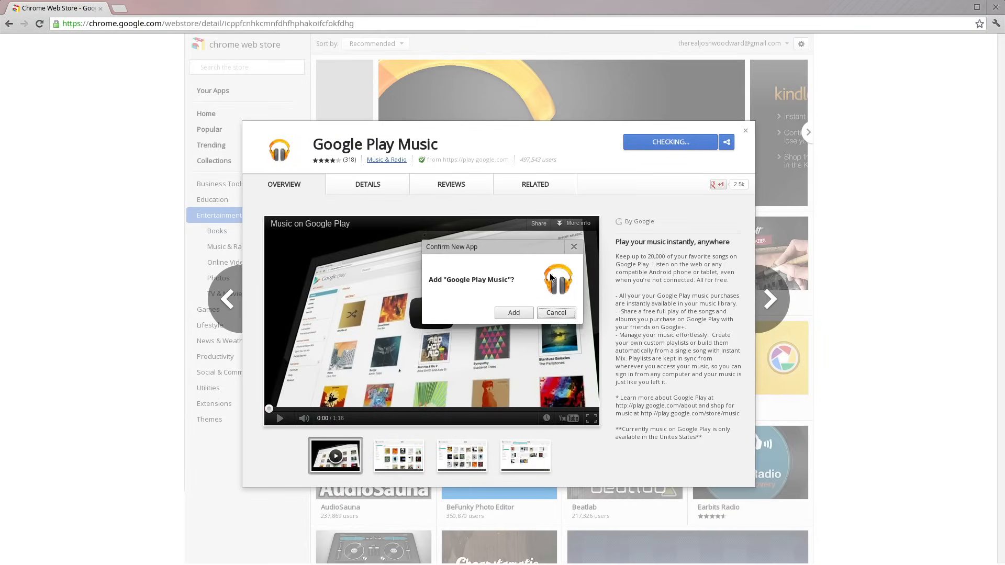
pyautogui.click(513, 312)
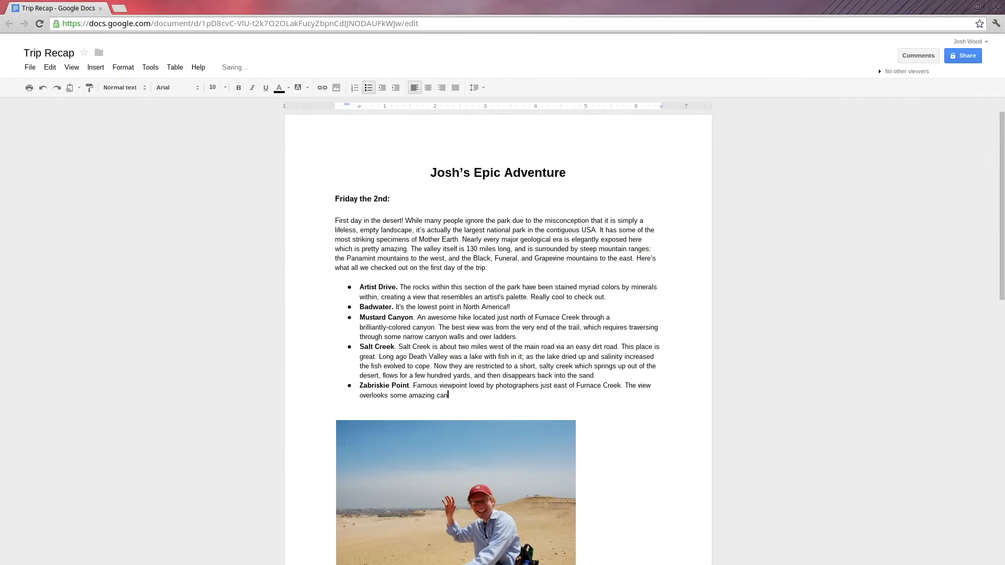
# Switch between open windows from the shelf and land on the Files app in Downloads
pyautogui.click(180, 553)
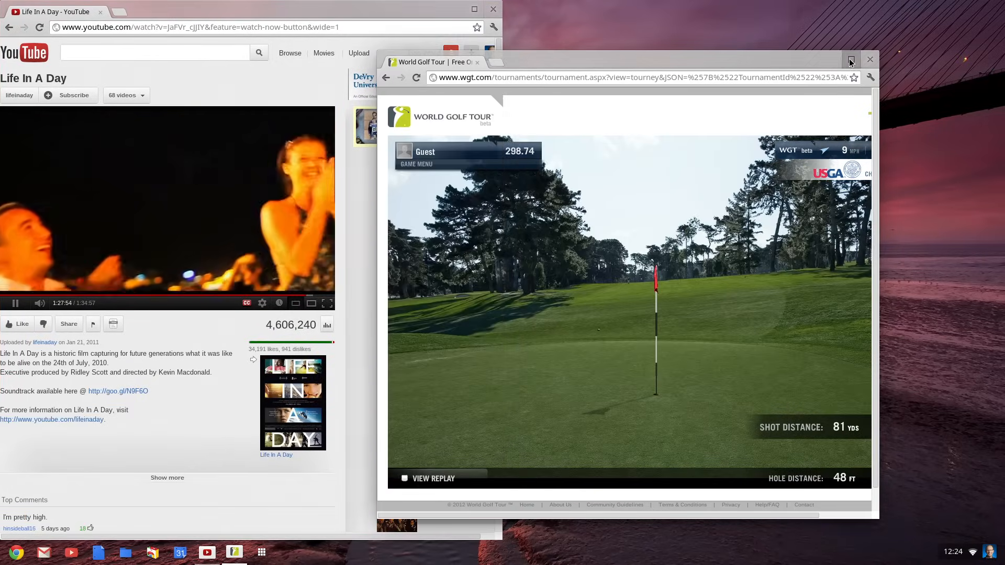
pyautogui.click(261, 553)
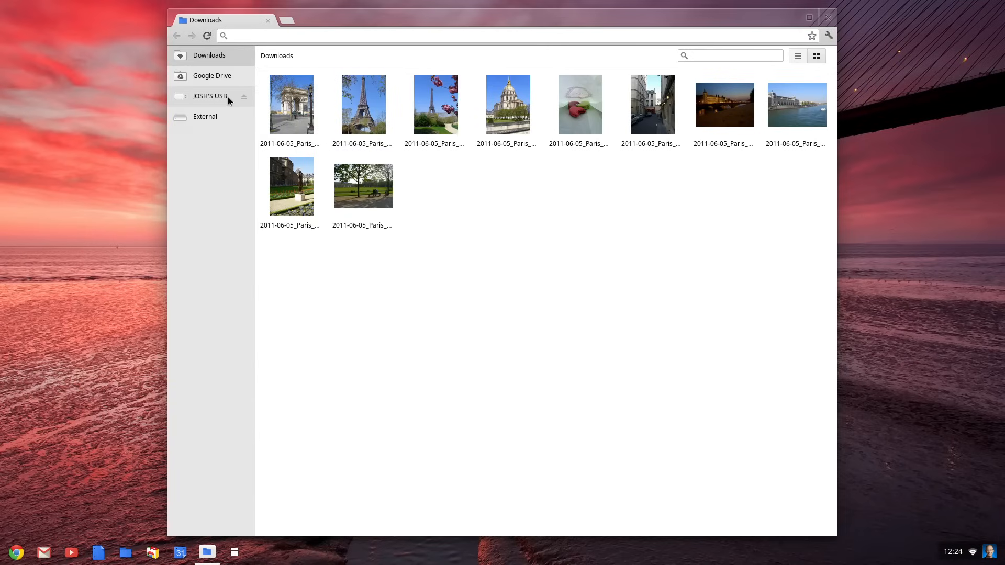
# Open a photo from the Vacations folder on the External drive full-screen
pyautogui.click(206, 116)
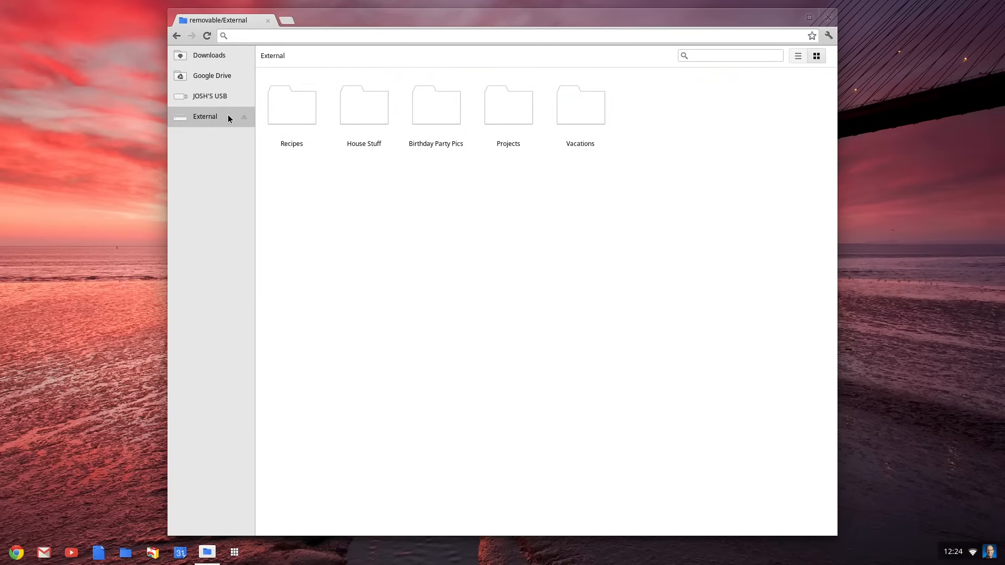
pyautogui.doubleClick(580, 105)
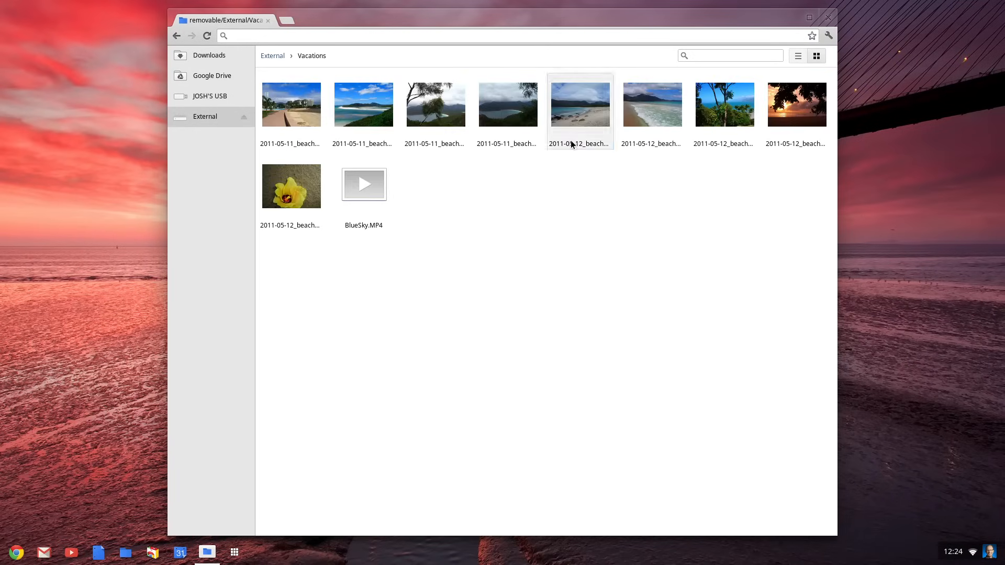
pyautogui.doubleClick(364, 184)
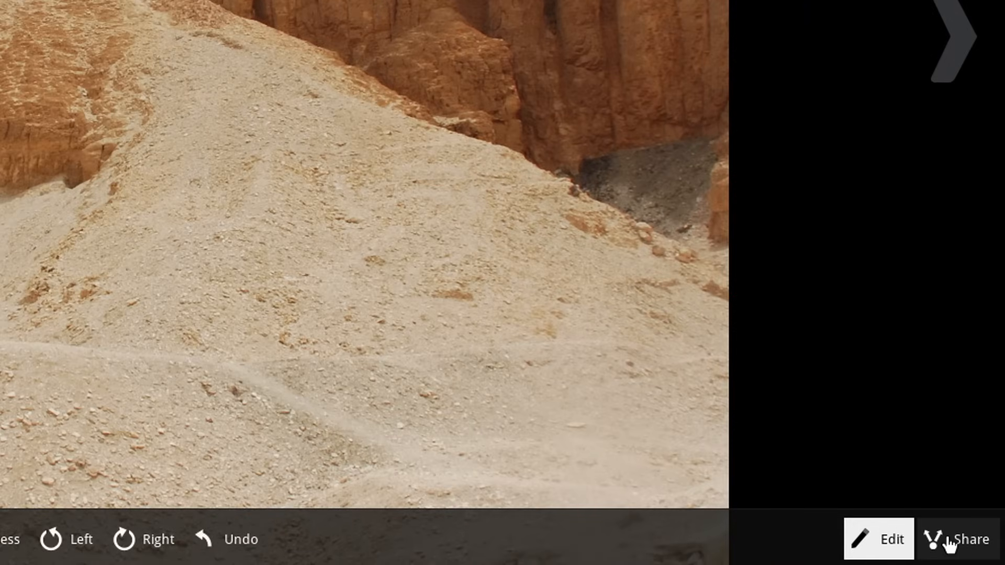
# Bring up Print preview for the JoshonVacation photo from the wrench menu
pyautogui.click(995, 23)
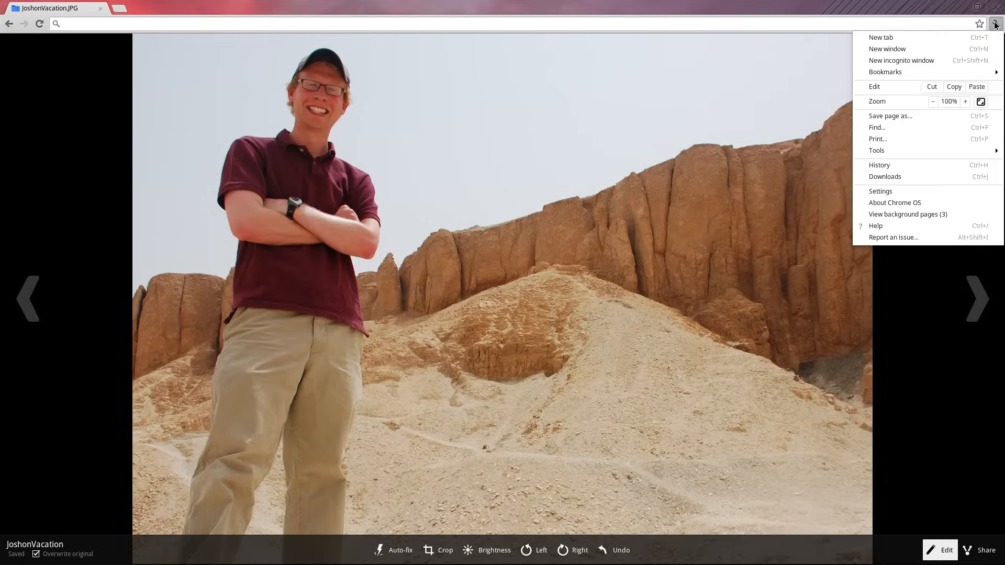
pyautogui.click(877, 138)
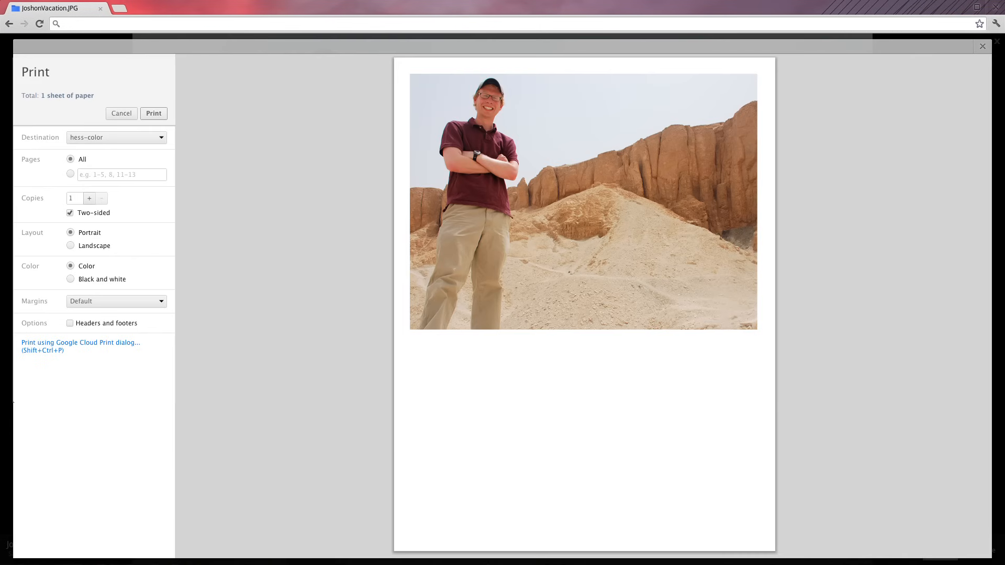